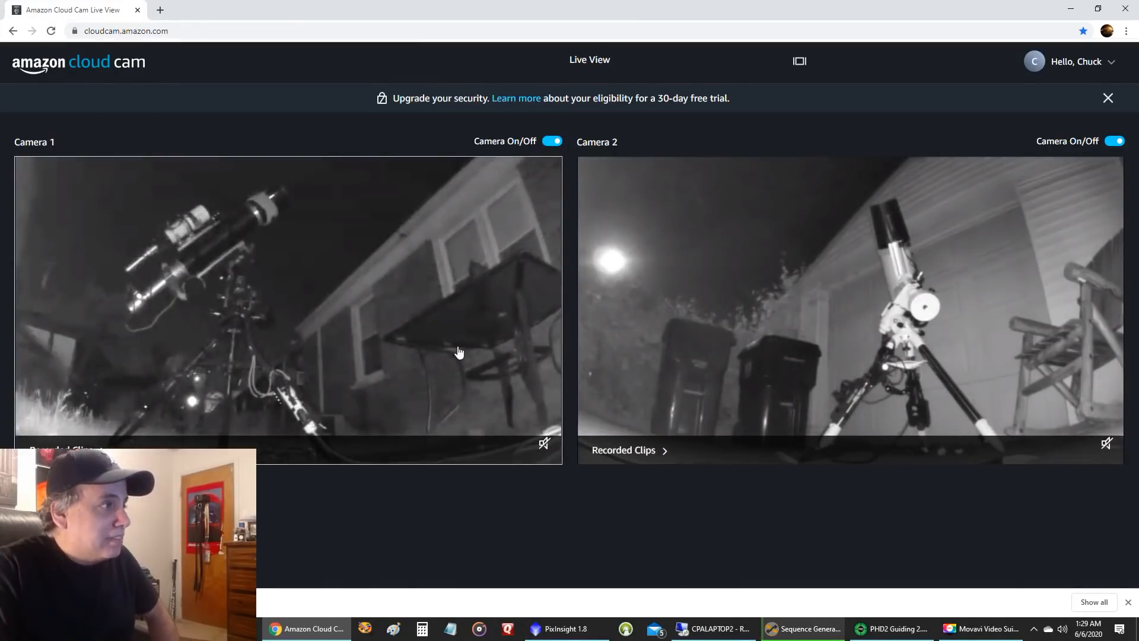
{"action": "mouse_move", "coordinate": [365, 305]}
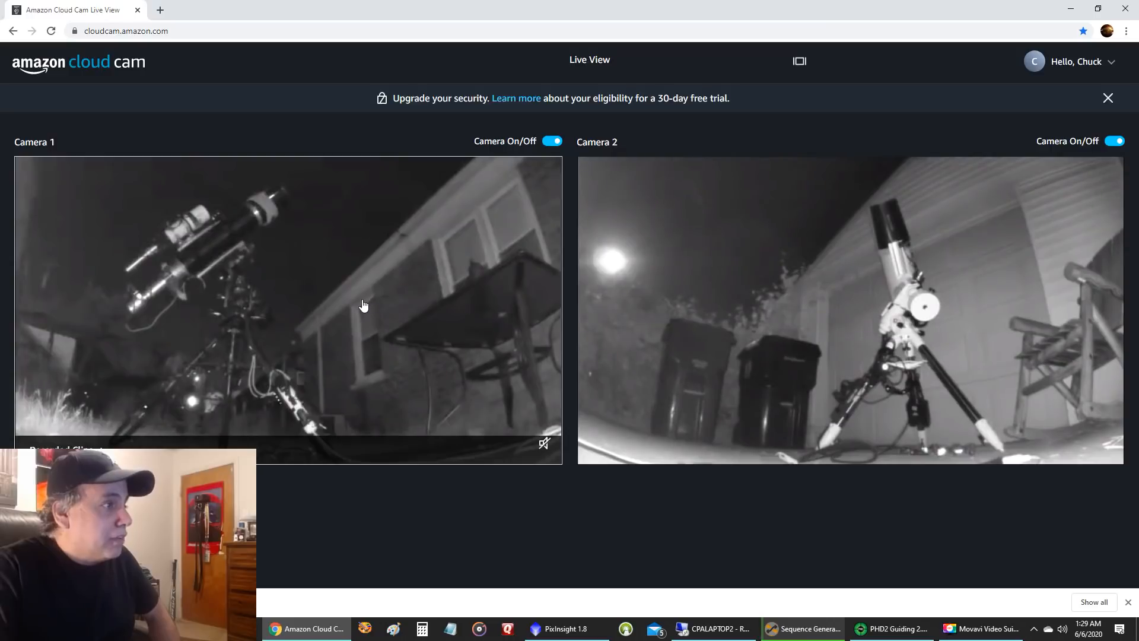
{"action": "mouse_move", "coordinate": [232, 276]}
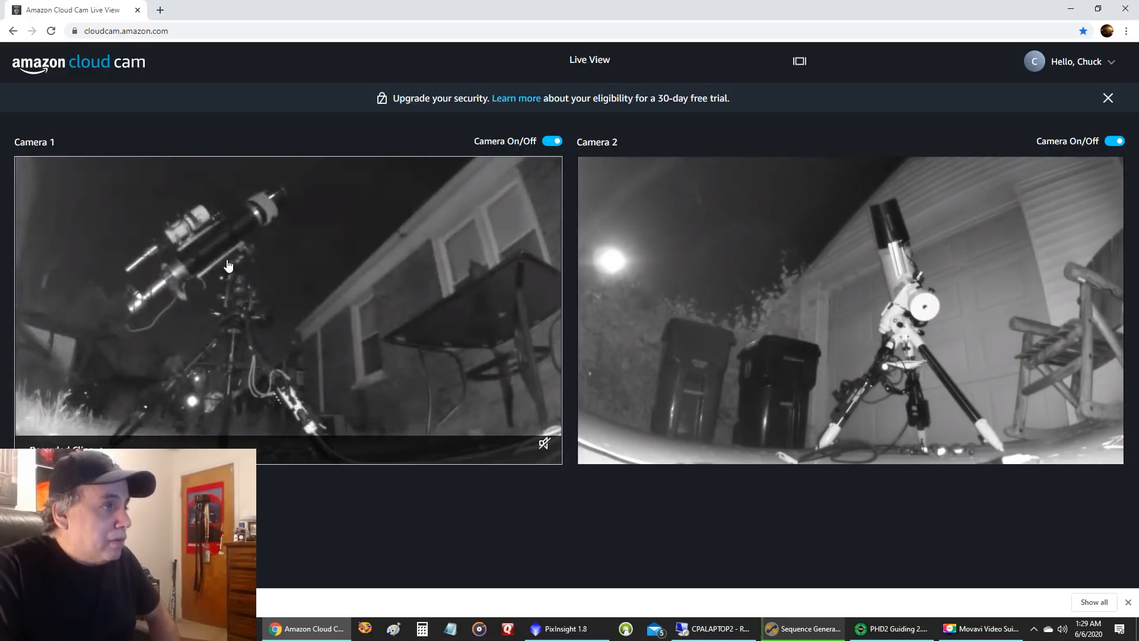
{"action": "mouse_move", "coordinate": [278, 224]}
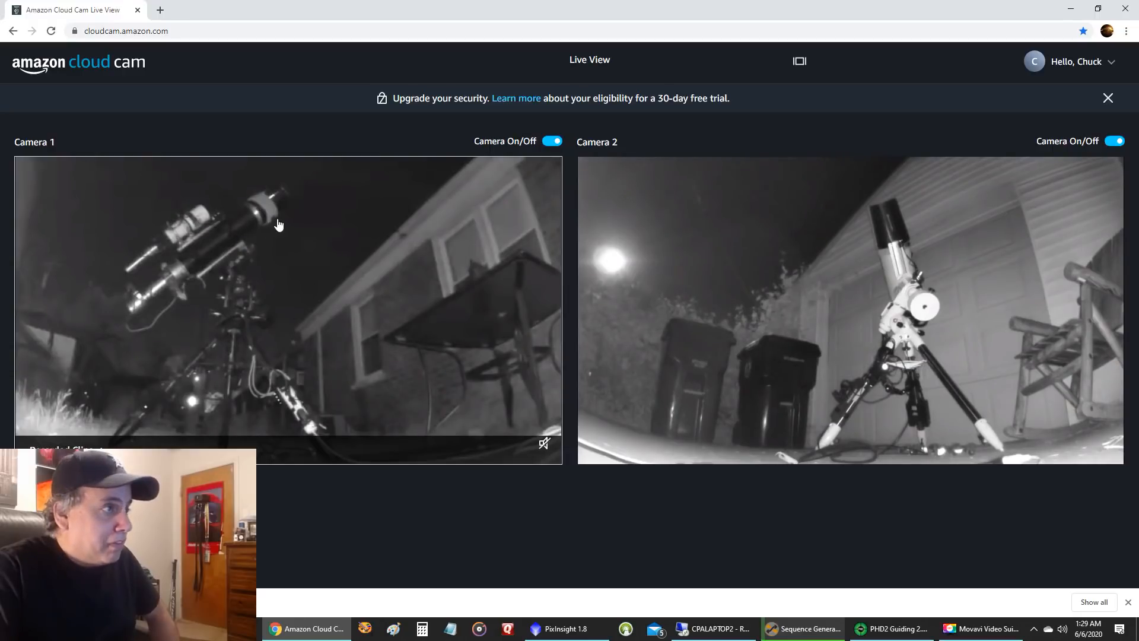
{"action": "mouse_move", "coordinate": [321, 202]}
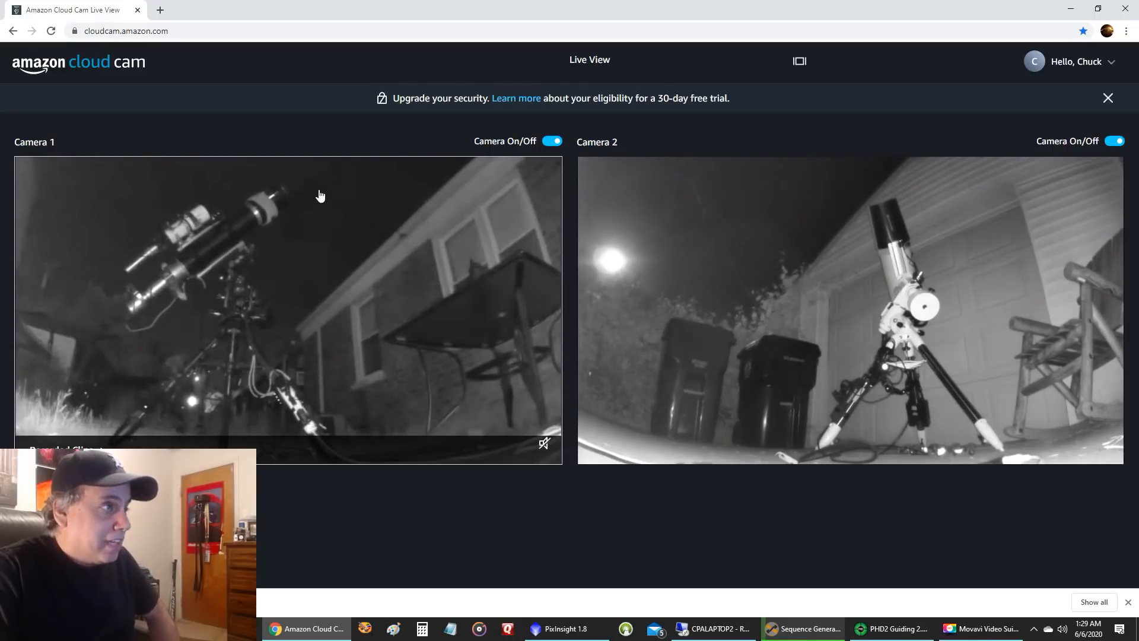
{"action": "mouse_move", "coordinate": [633, 293]}
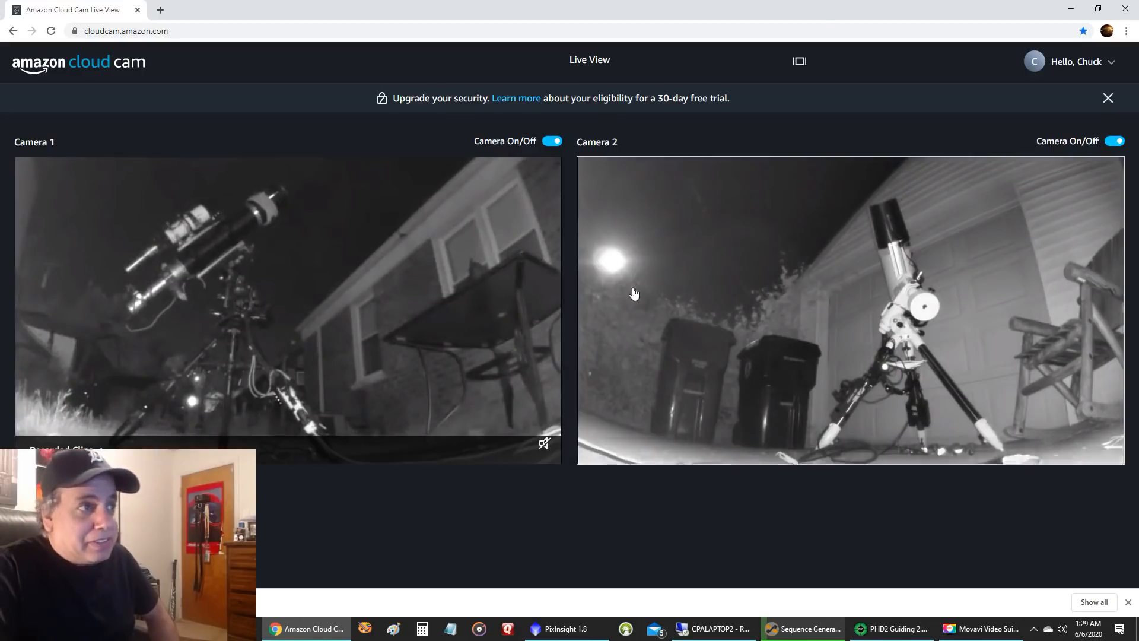
{"action": "mouse_move", "coordinate": [617, 278]}
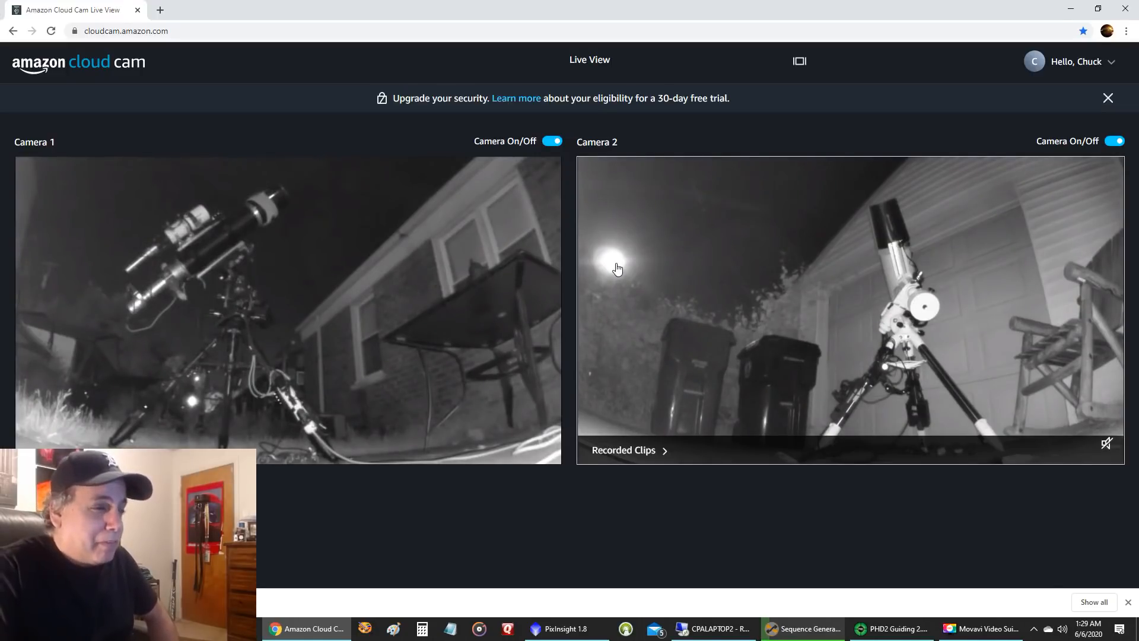
{"action": "mouse_move", "coordinate": [752, 523]}
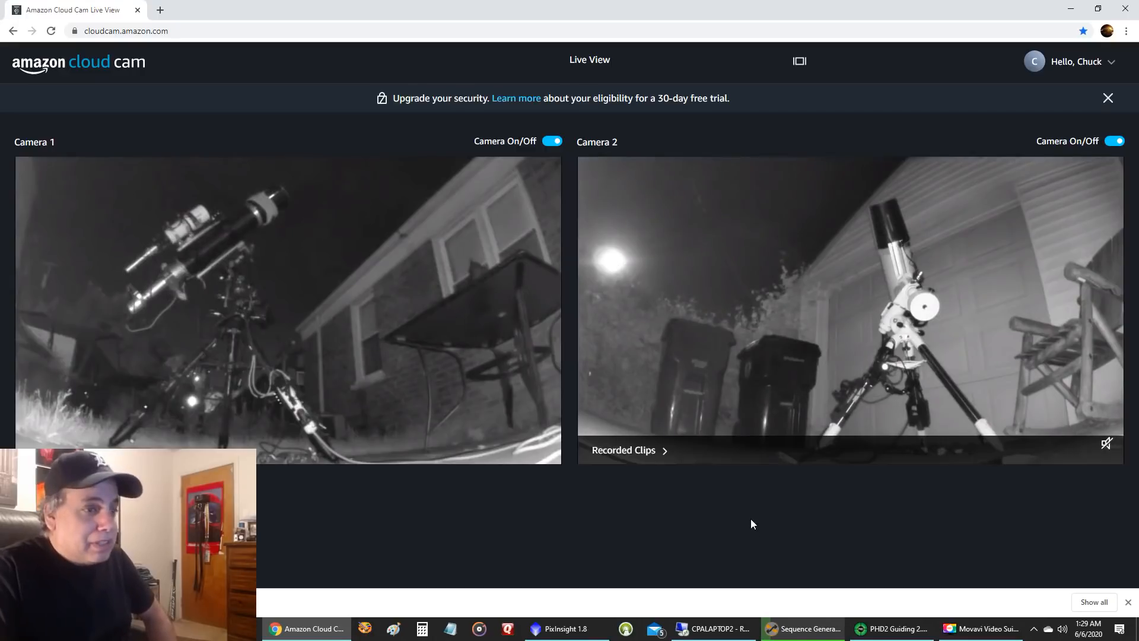
- Bring up Sequence Generator Pro from the taskbar after checking both rig cameras
{"action": "left_click", "coordinate": [804, 628]}
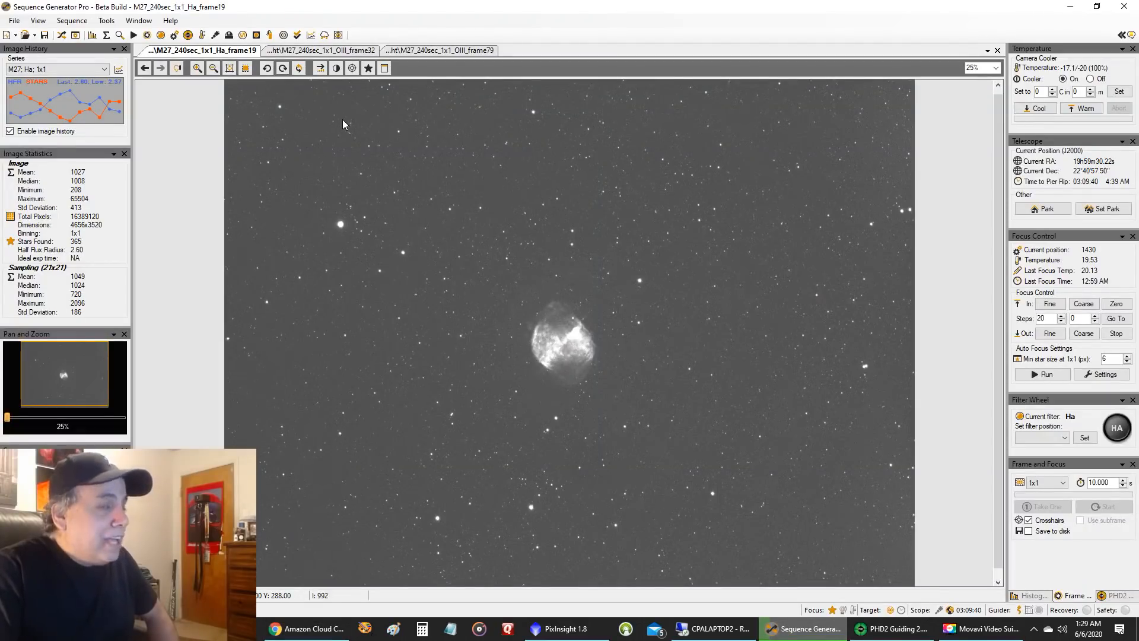
{"action": "mouse_move", "coordinate": [623, 332]}
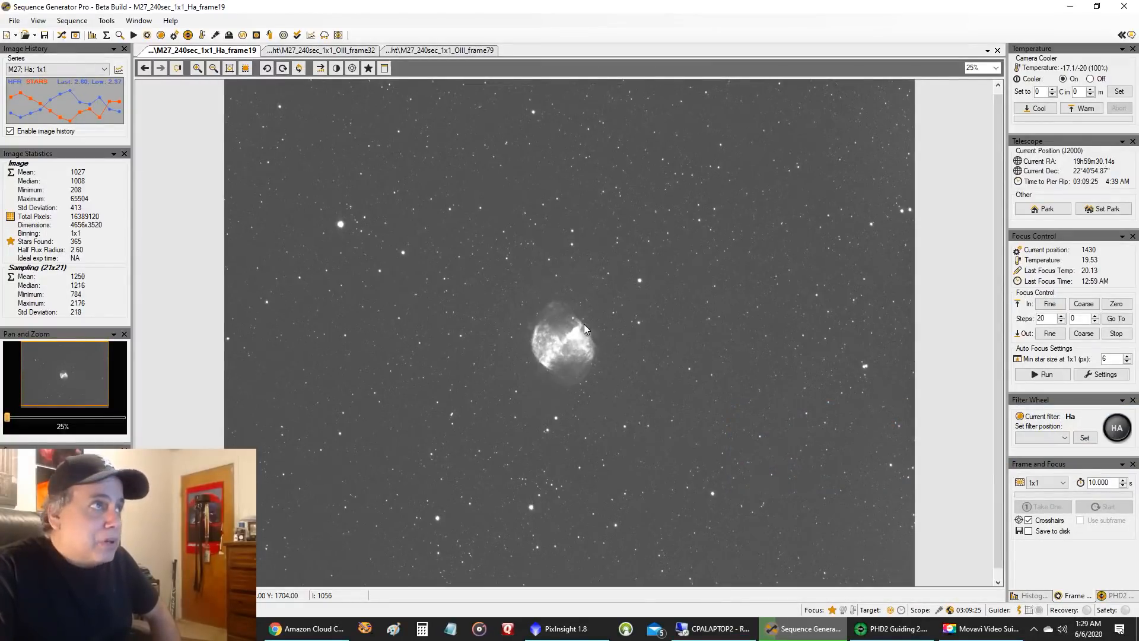
{"action": "mouse_move", "coordinate": [529, 282]}
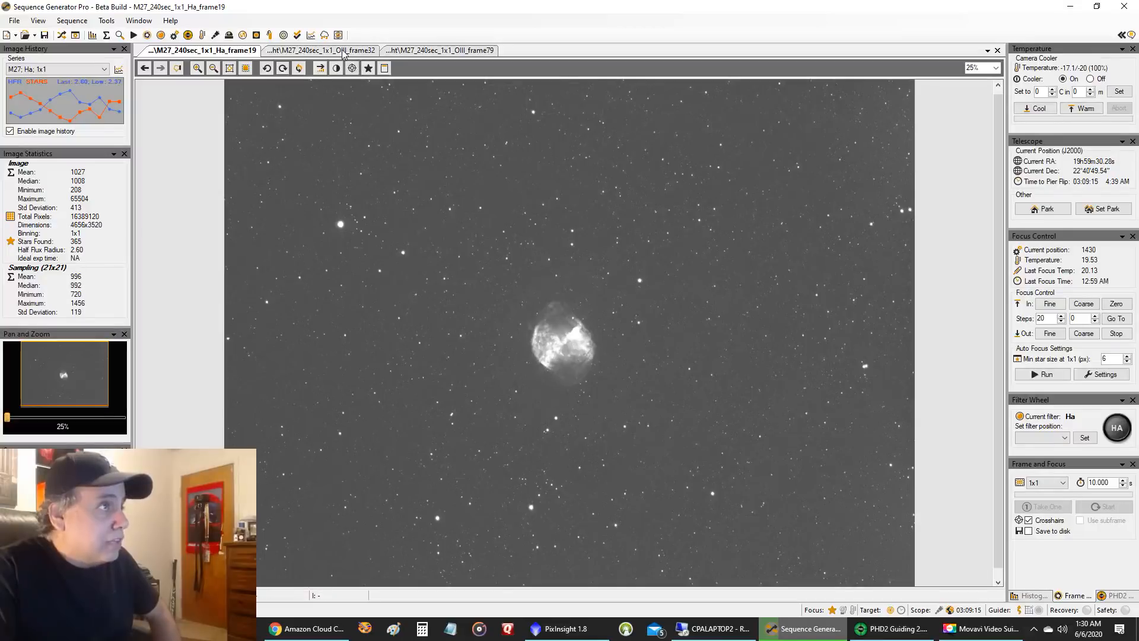
- Flip between the Ha frame 19 and OIII frame 32 subs, ending on OIII frame 32
{"action": "left_click", "coordinate": [320, 50]}
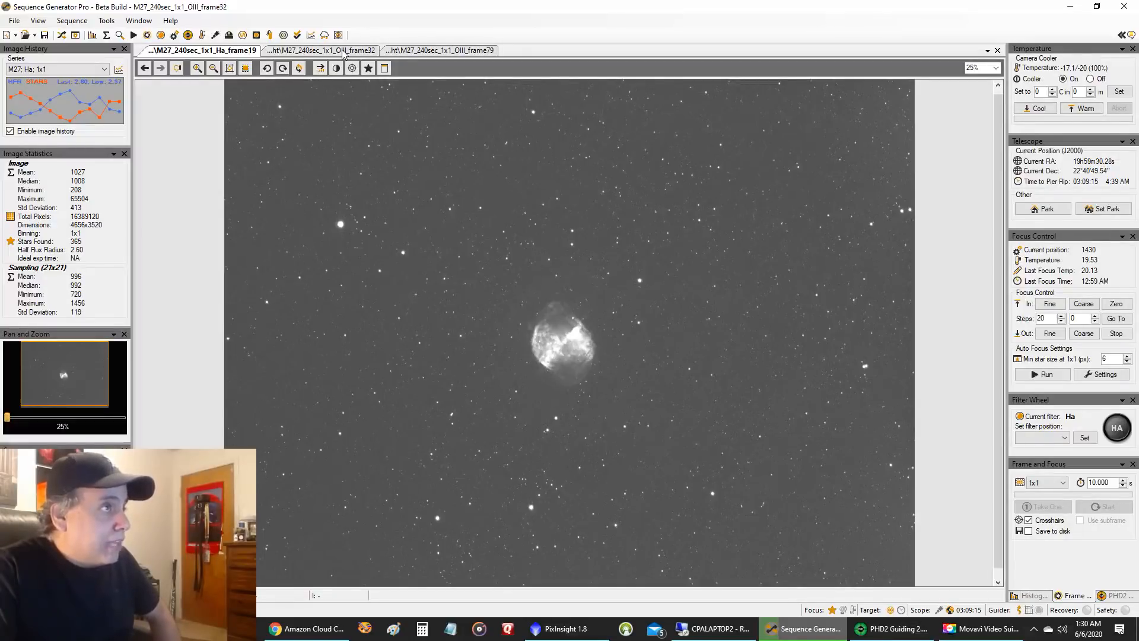
{"action": "left_click", "coordinate": [323, 50]}
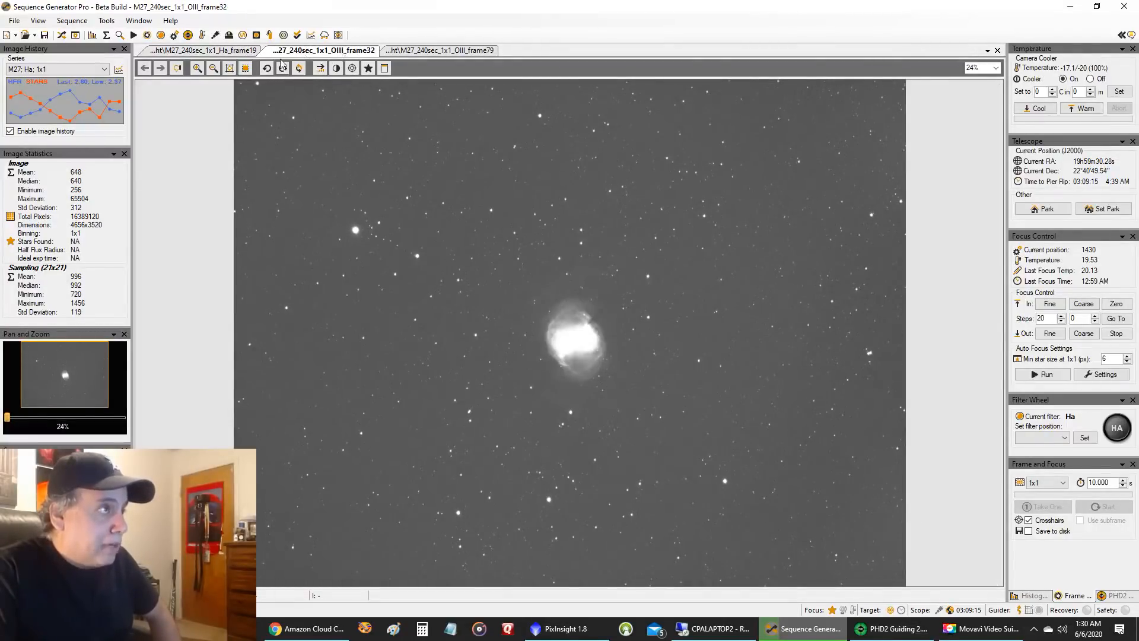
{"action": "left_click", "coordinate": [202, 50]}
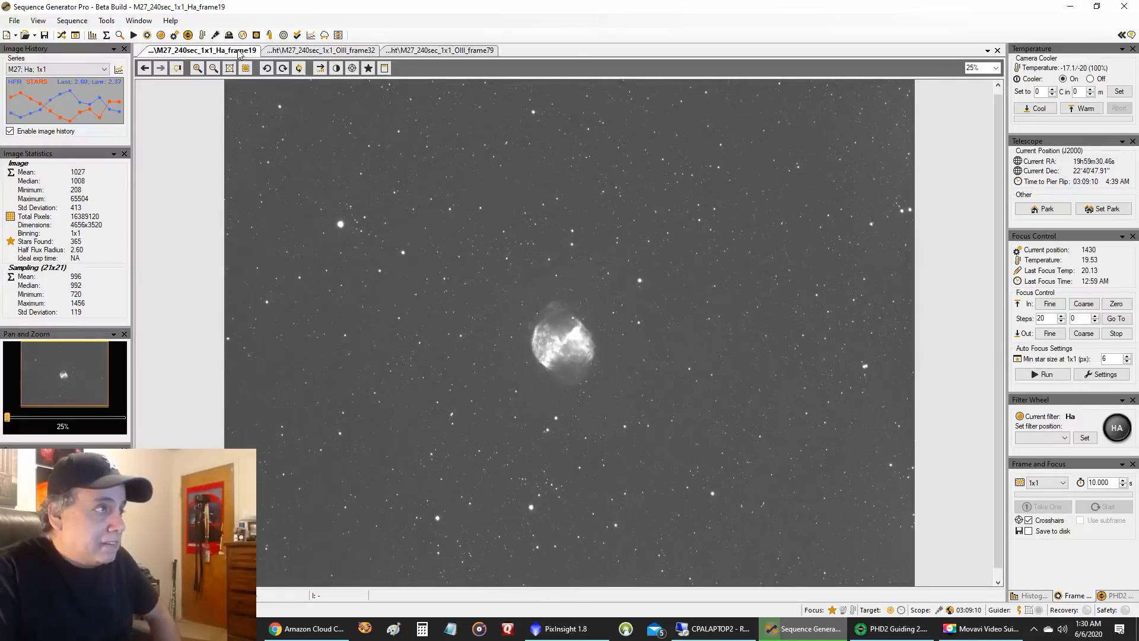
{"action": "left_click", "coordinate": [319, 49]}
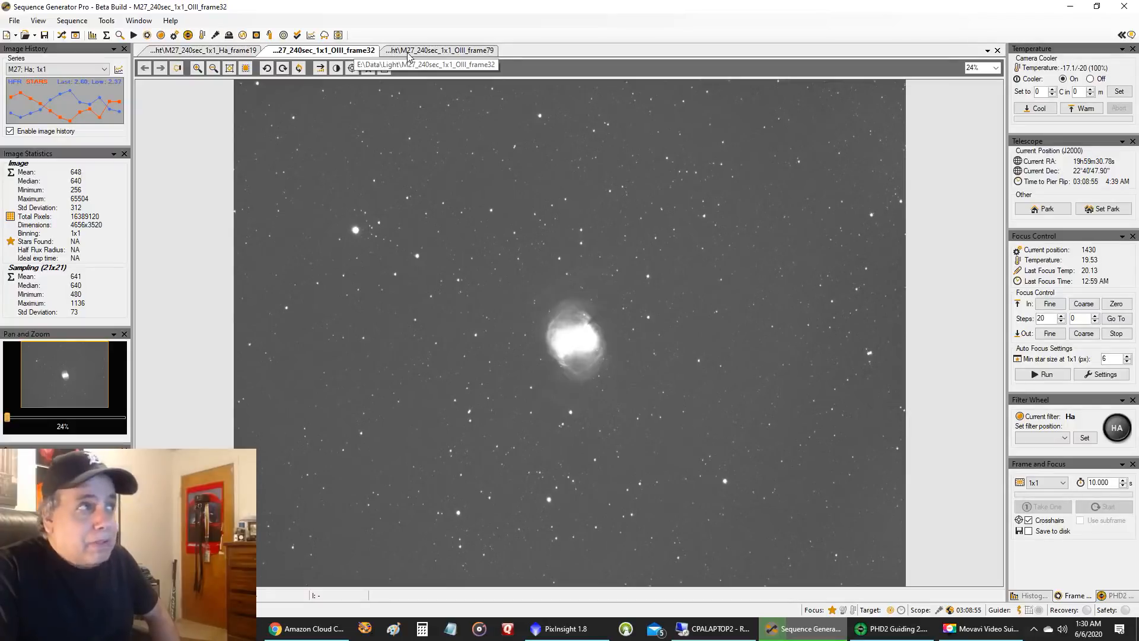
- Compare the OIII frame 79 sub against OIII frame 32, flipping between them
{"action": "left_click", "coordinate": [439, 50]}
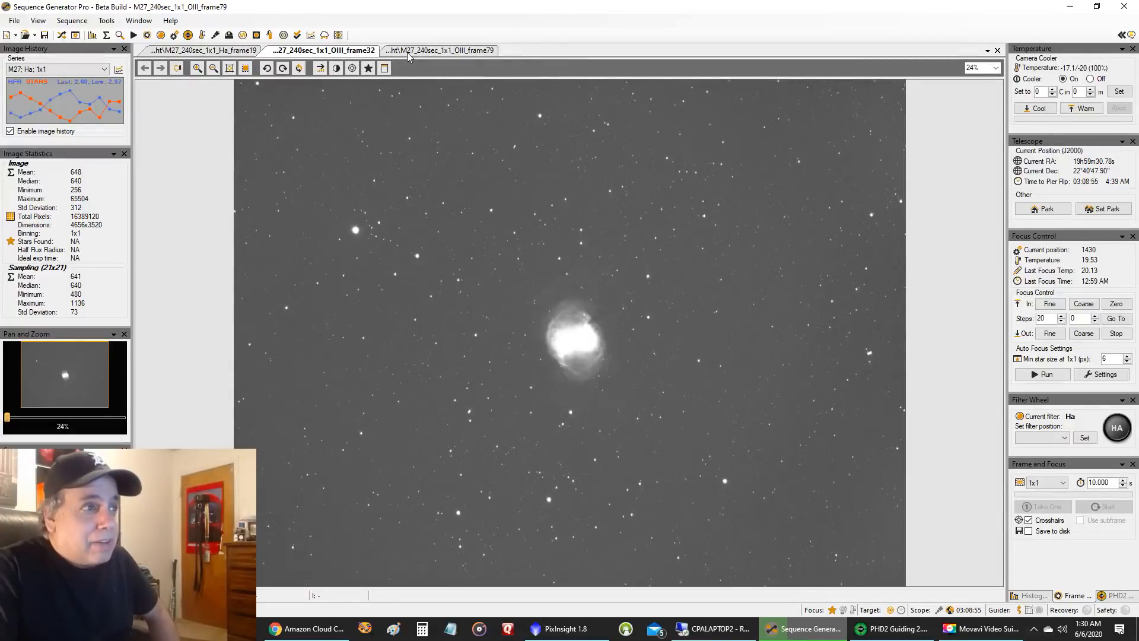
{"action": "left_click", "coordinate": [439, 50]}
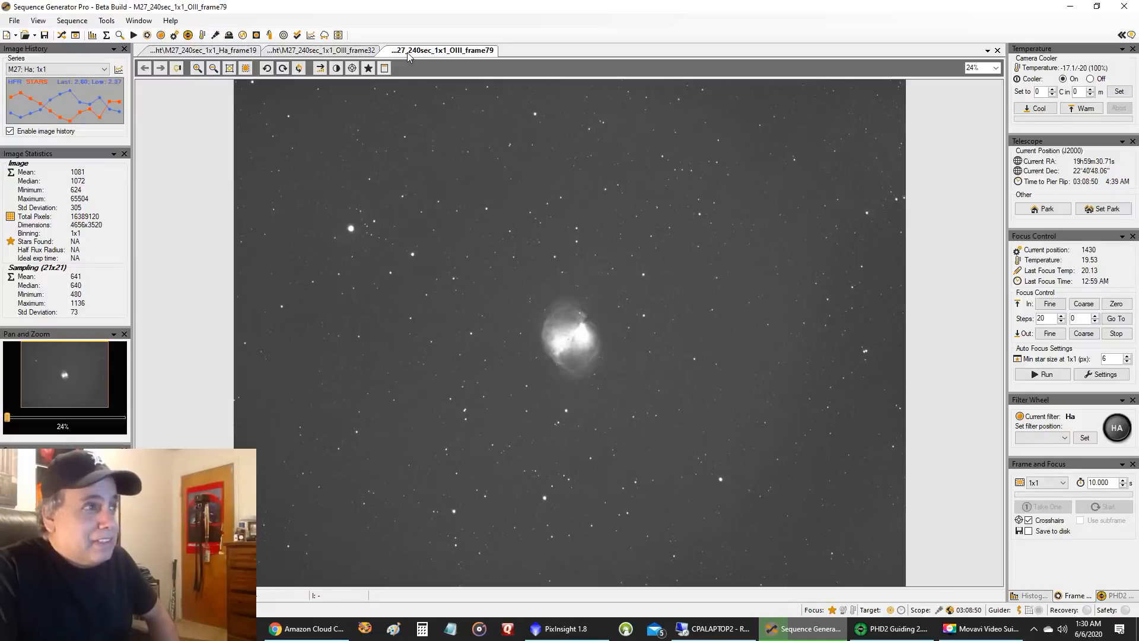
{"action": "mouse_move", "coordinate": [581, 314]}
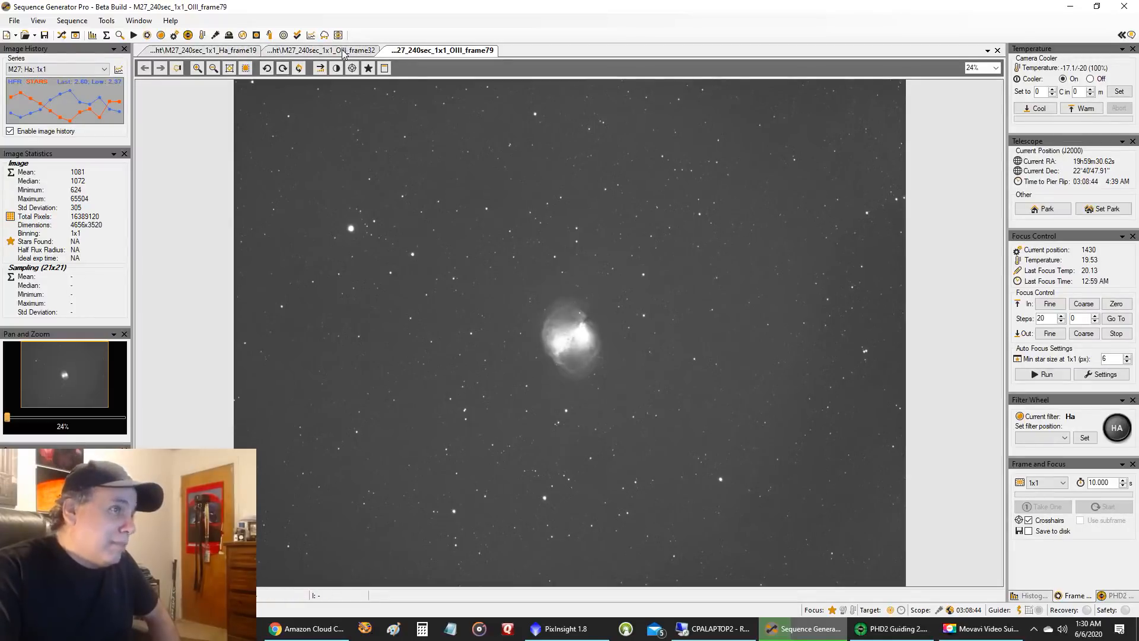
{"action": "left_click", "coordinate": [321, 50]}
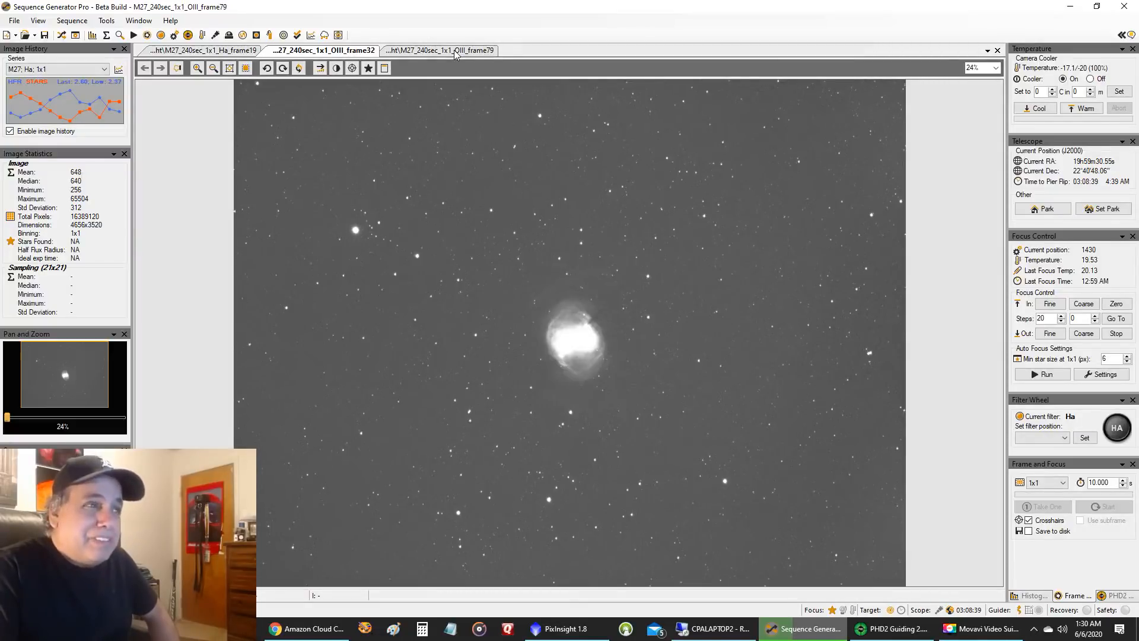
{"action": "left_click", "coordinate": [439, 50]}
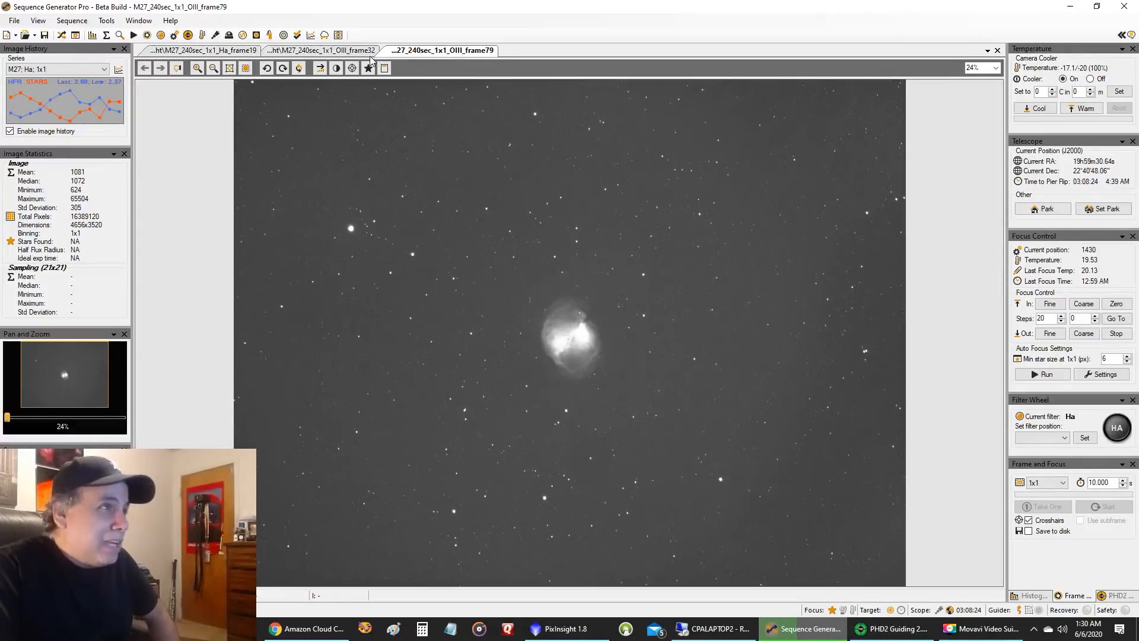
{"action": "left_click", "coordinate": [322, 50]}
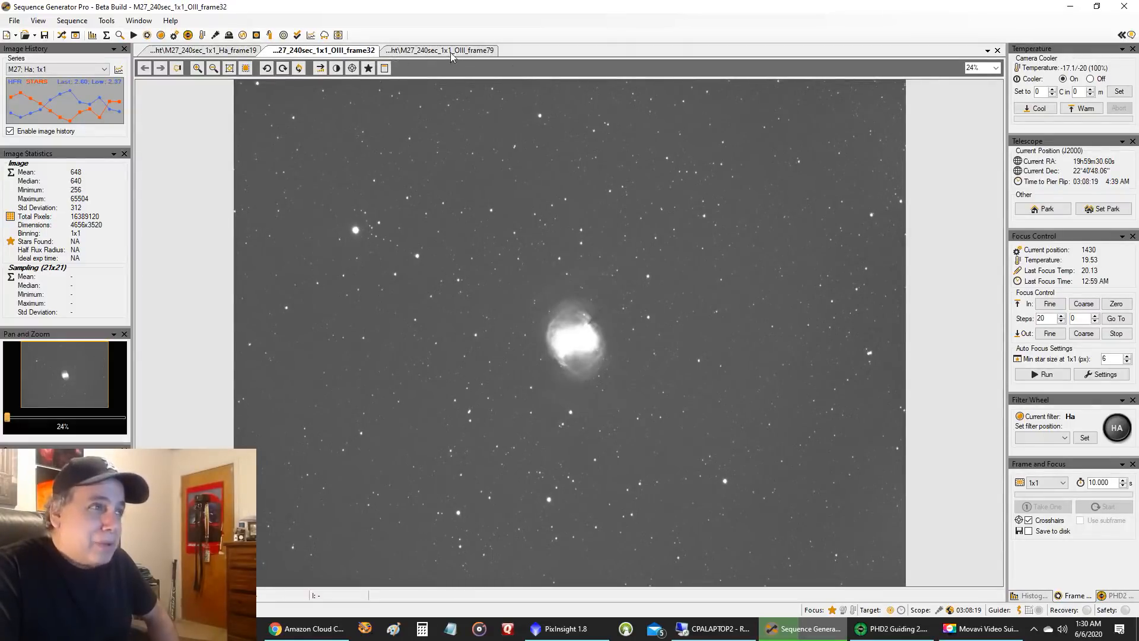
{"action": "left_click", "coordinate": [439, 50]}
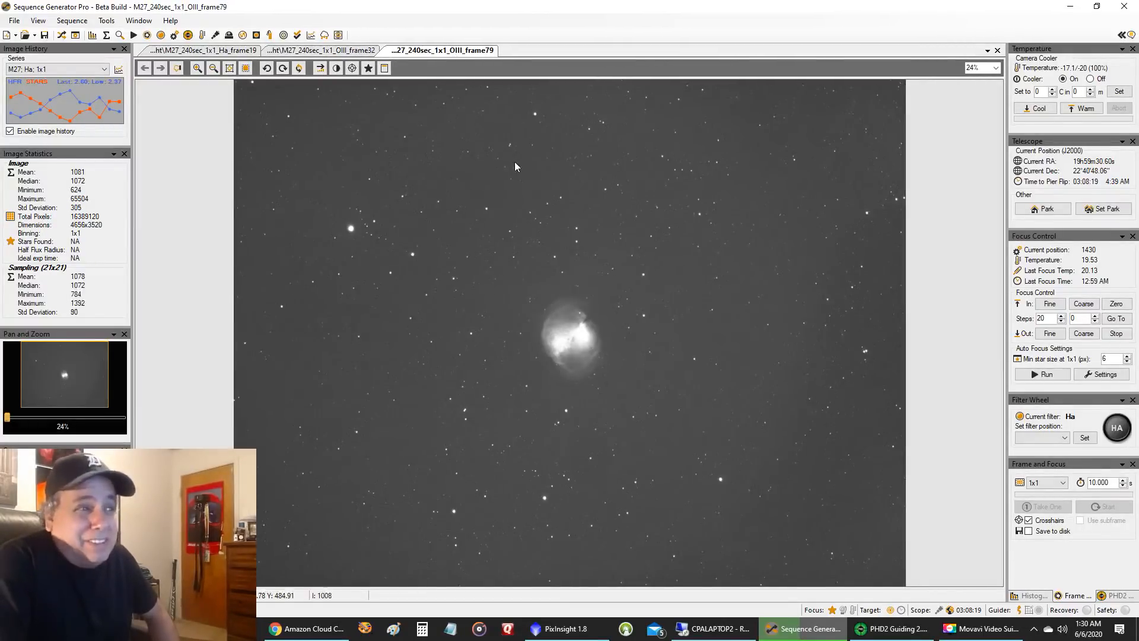
{"action": "mouse_move", "coordinate": [483, 170]}
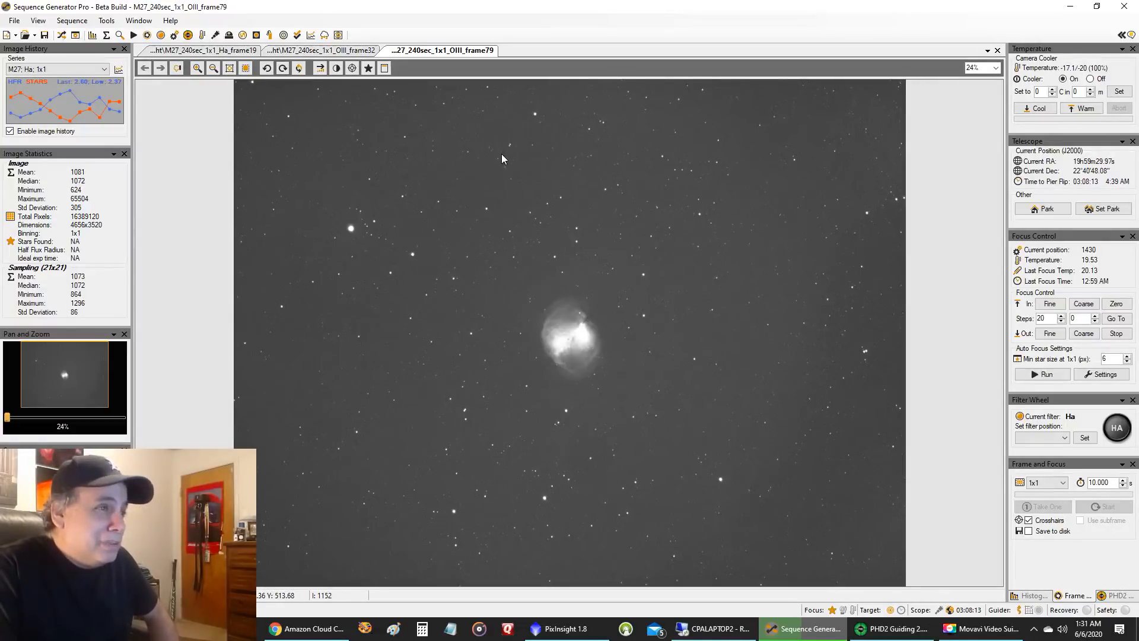
- Return to the Ha frame 19 sub, then bring up the stacked OIII images in PixInsight
{"action": "left_click", "coordinate": [203, 50]}
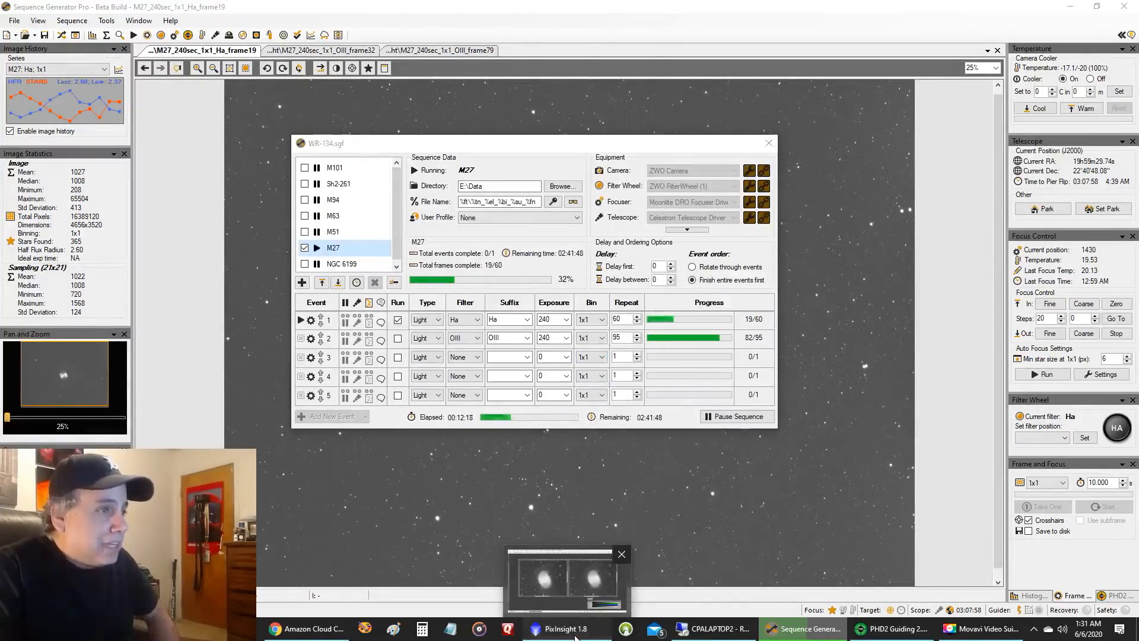
{"action": "left_click", "coordinate": [567, 629]}
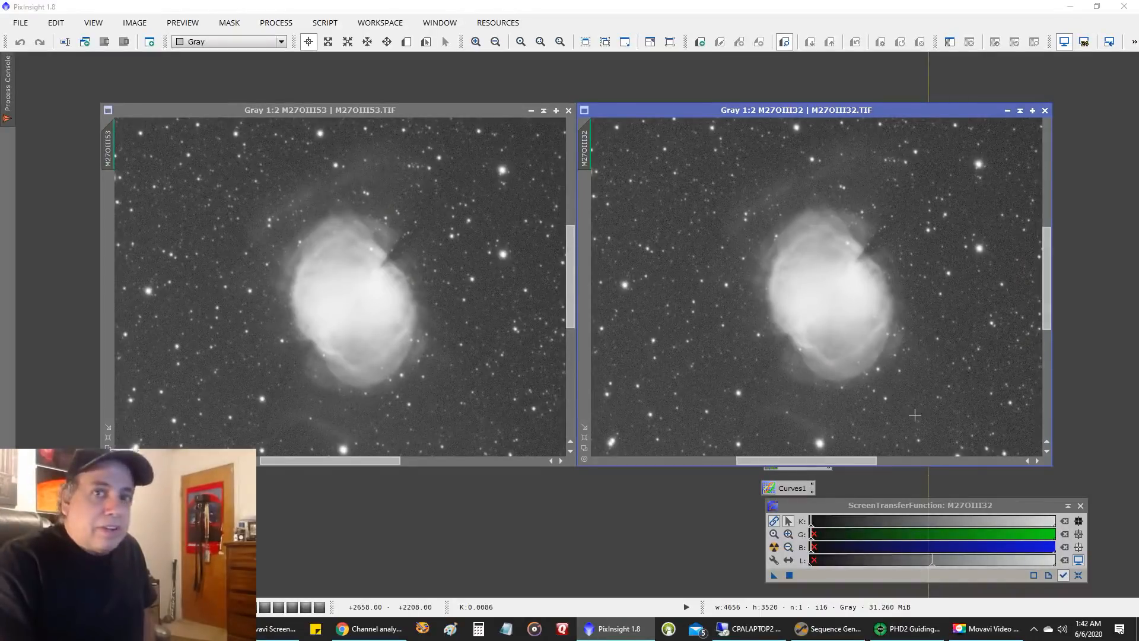
{"action": "mouse_move", "coordinate": [879, 376]}
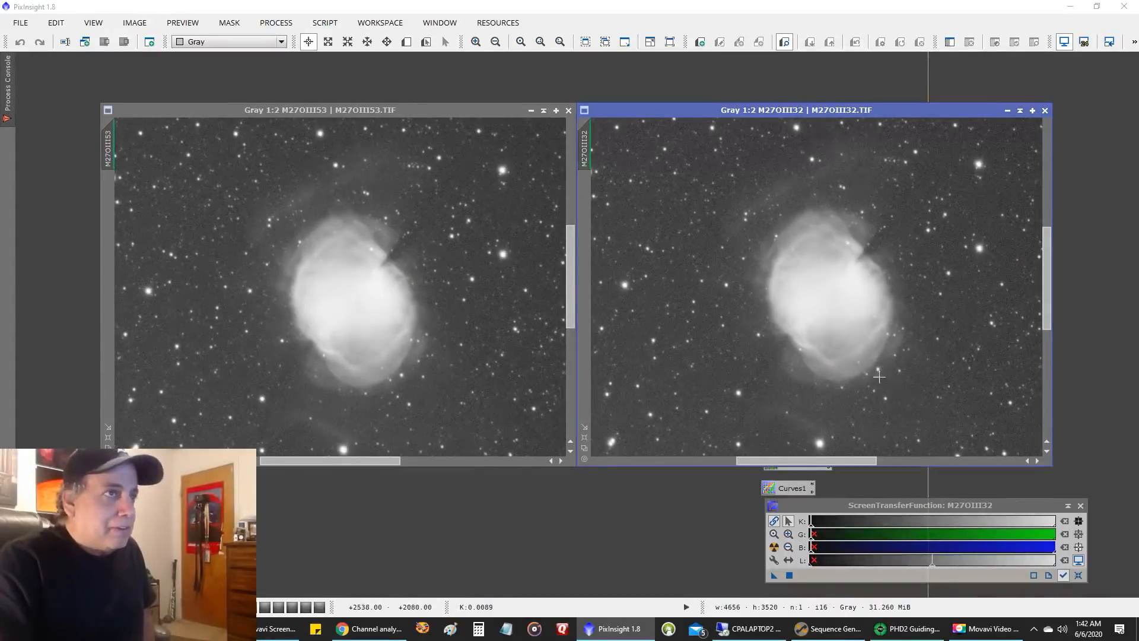
{"action": "mouse_move", "coordinate": [814, 269]}
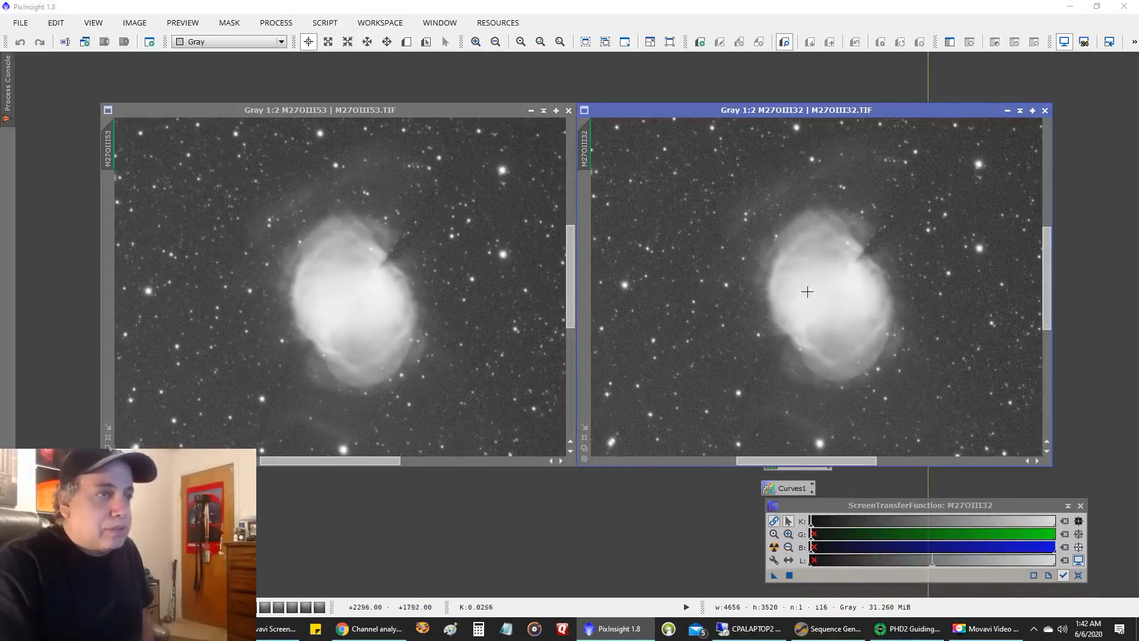
{"action": "mouse_move", "coordinate": [637, 265]}
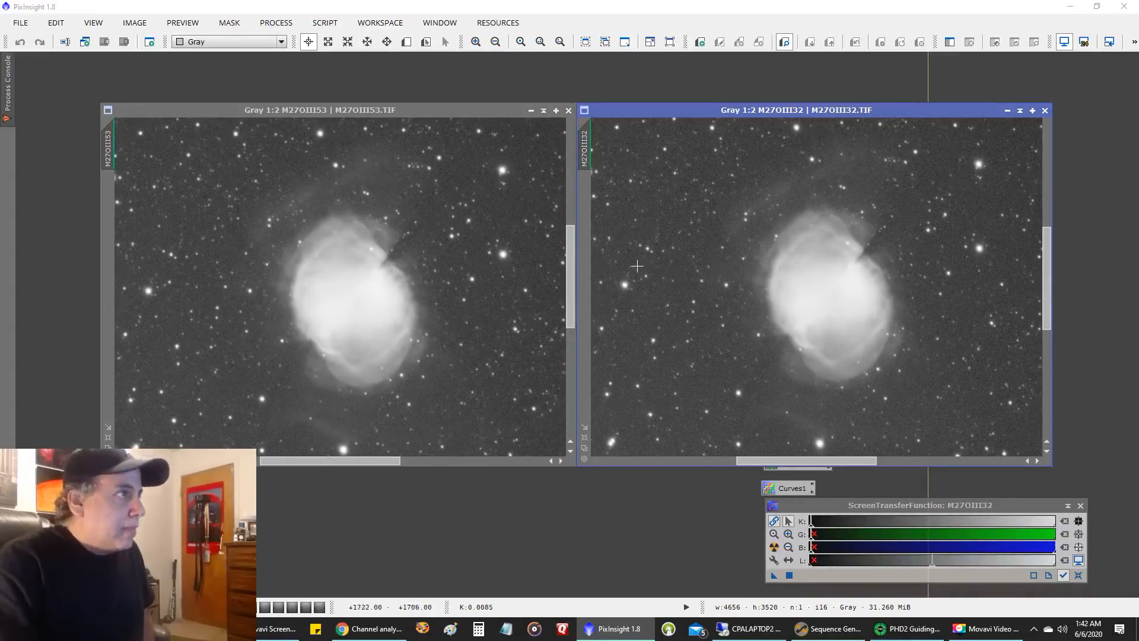
{"action": "mouse_move", "coordinate": [416, 242]}
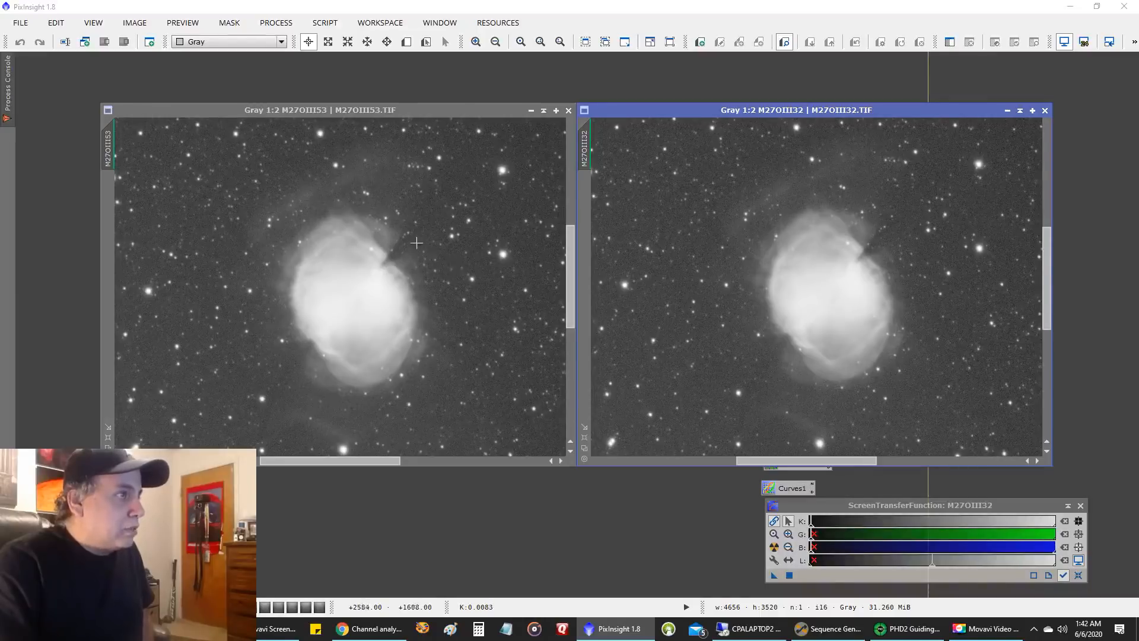
{"action": "mouse_move", "coordinate": [325, 238]}
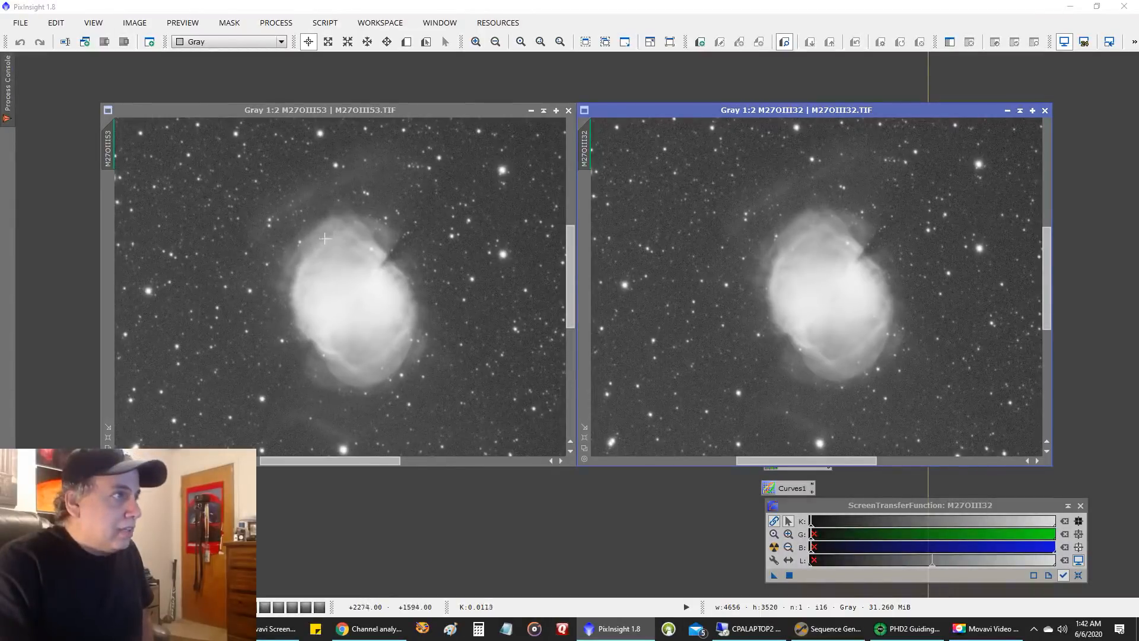
{"action": "mouse_move", "coordinate": [583, 215]}
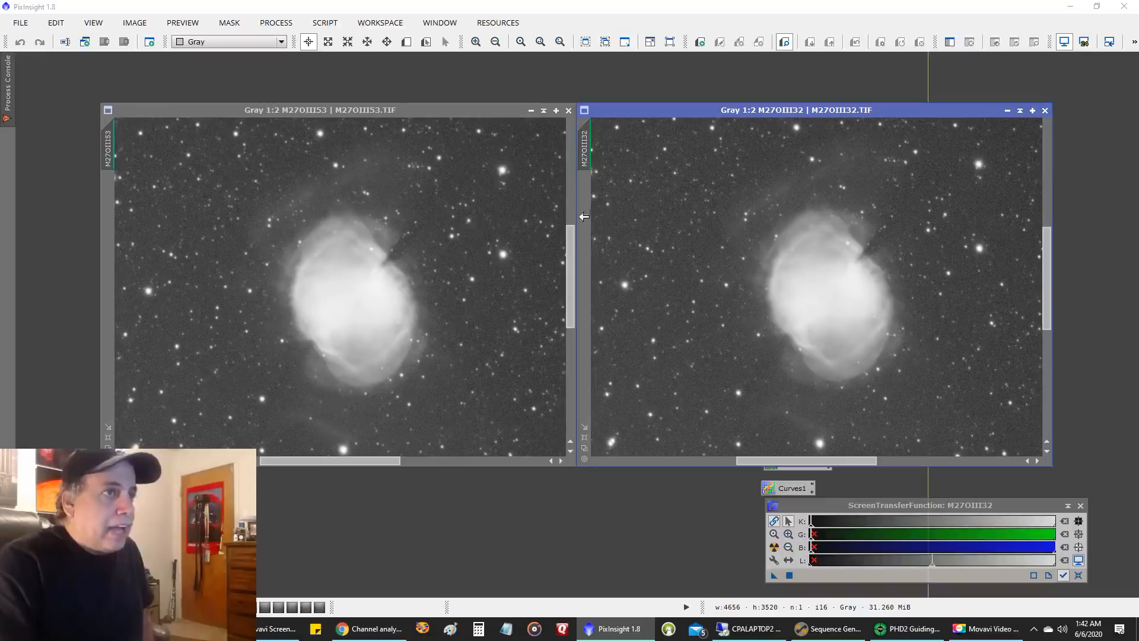
{"action": "mouse_move", "coordinate": [822, 168]}
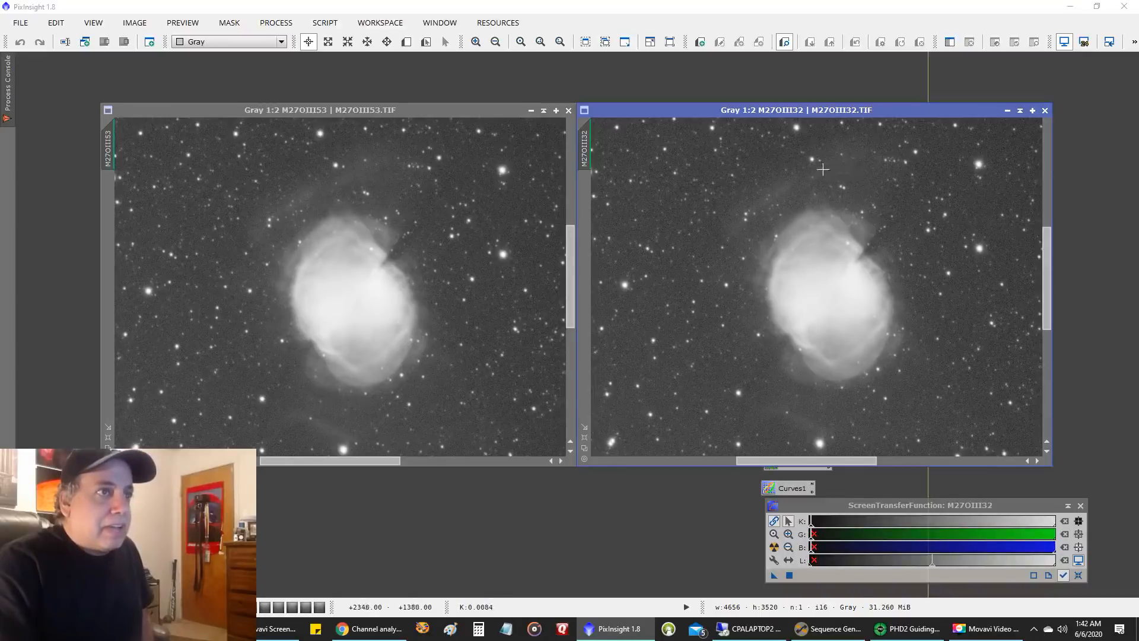
{"action": "mouse_move", "coordinate": [798, 189]}
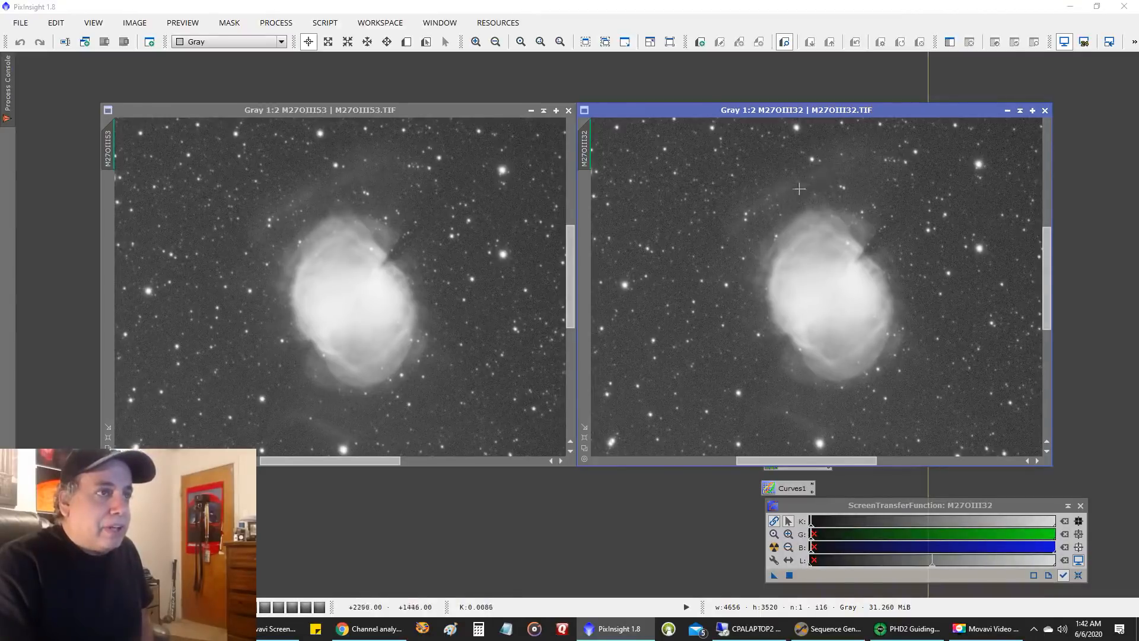
{"action": "mouse_move", "coordinate": [891, 290]}
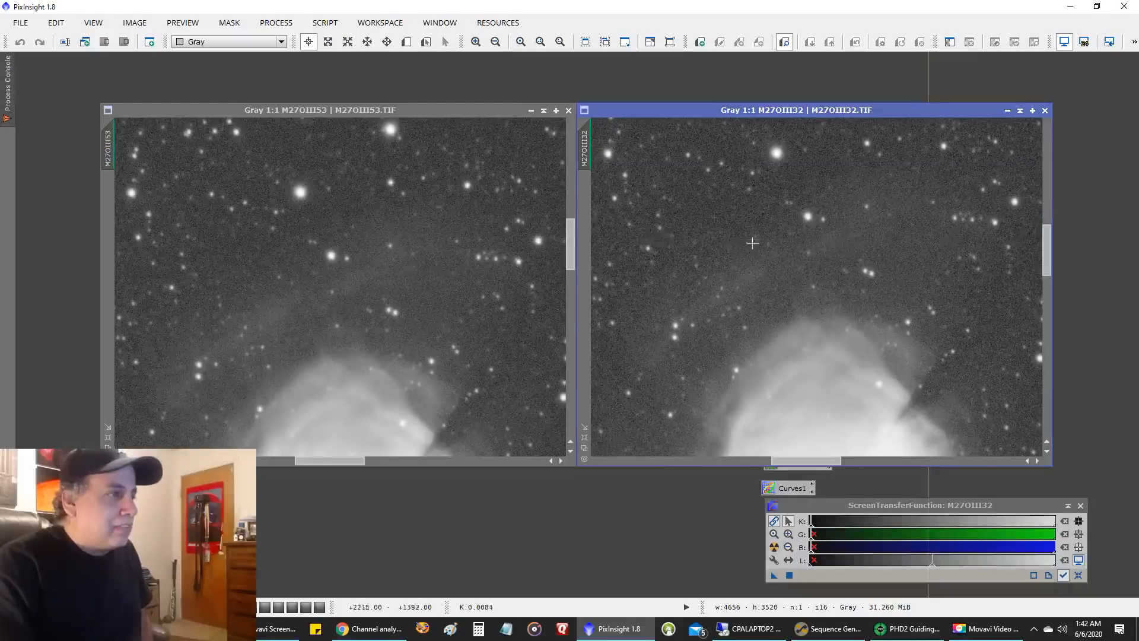
{"action": "mouse_move", "coordinate": [305, 287]}
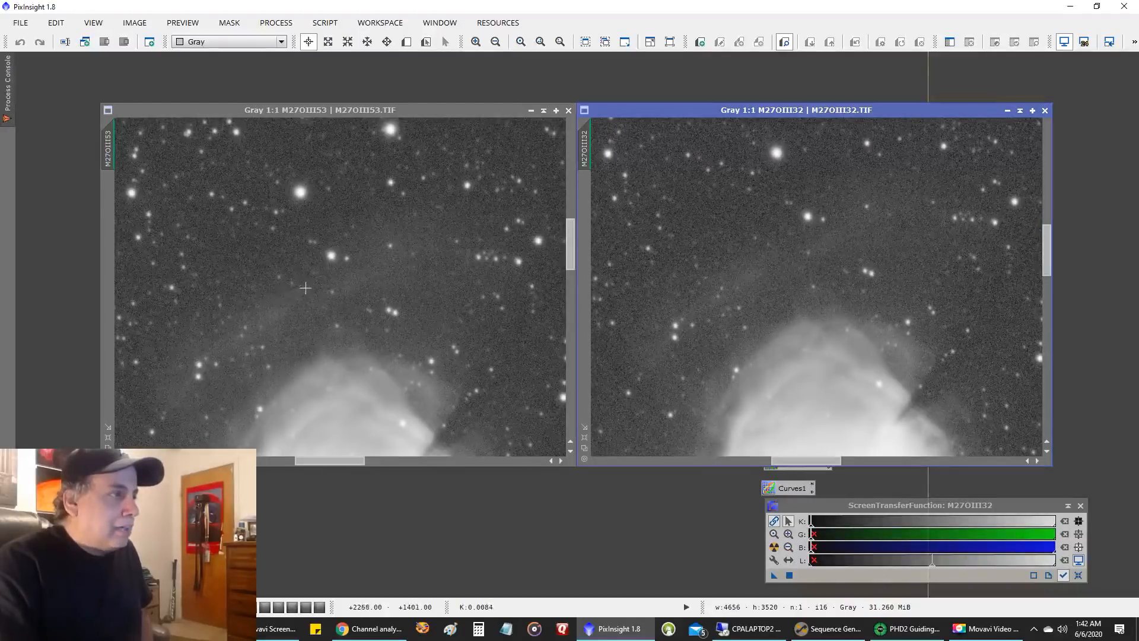
{"action": "mouse_move", "coordinate": [254, 324]}
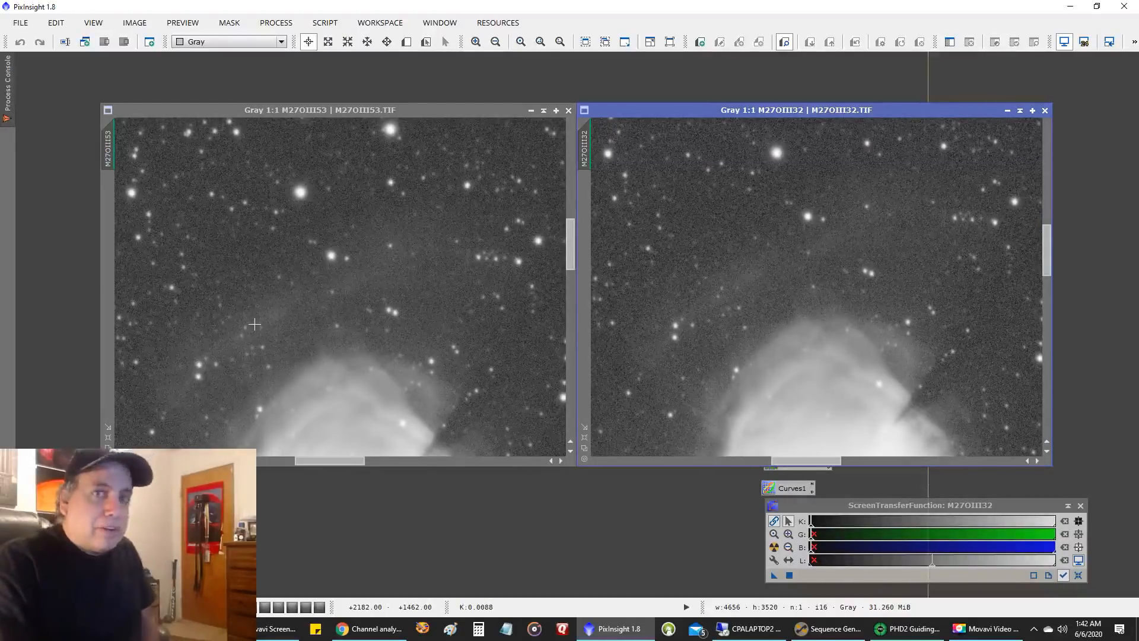
{"action": "mouse_move", "coordinate": [326, 277]}
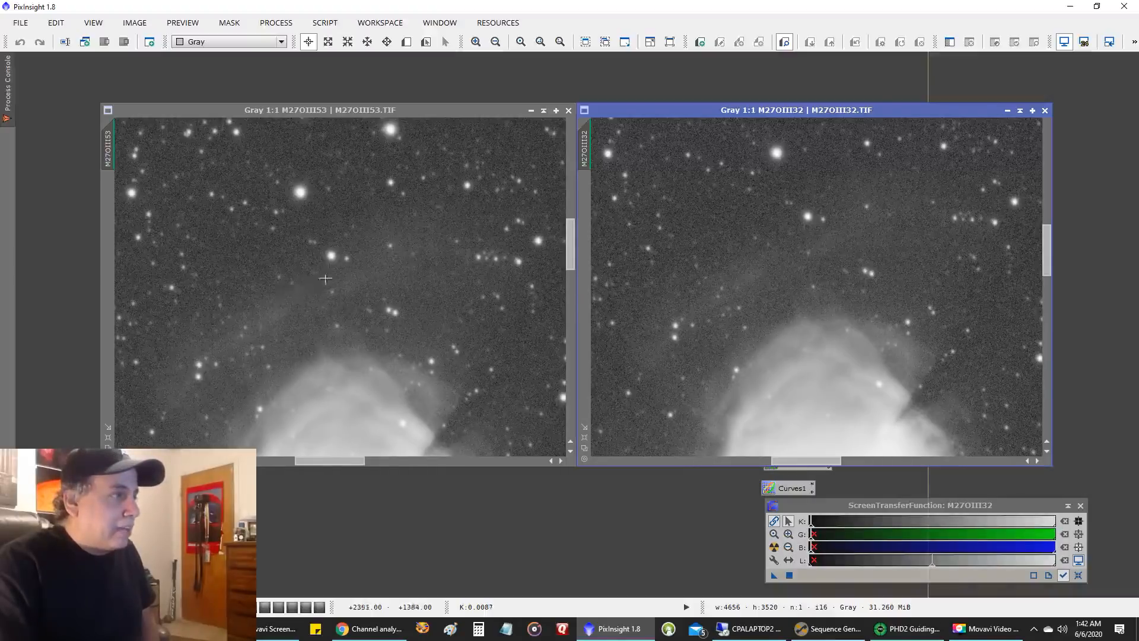
{"action": "mouse_move", "coordinate": [345, 262]}
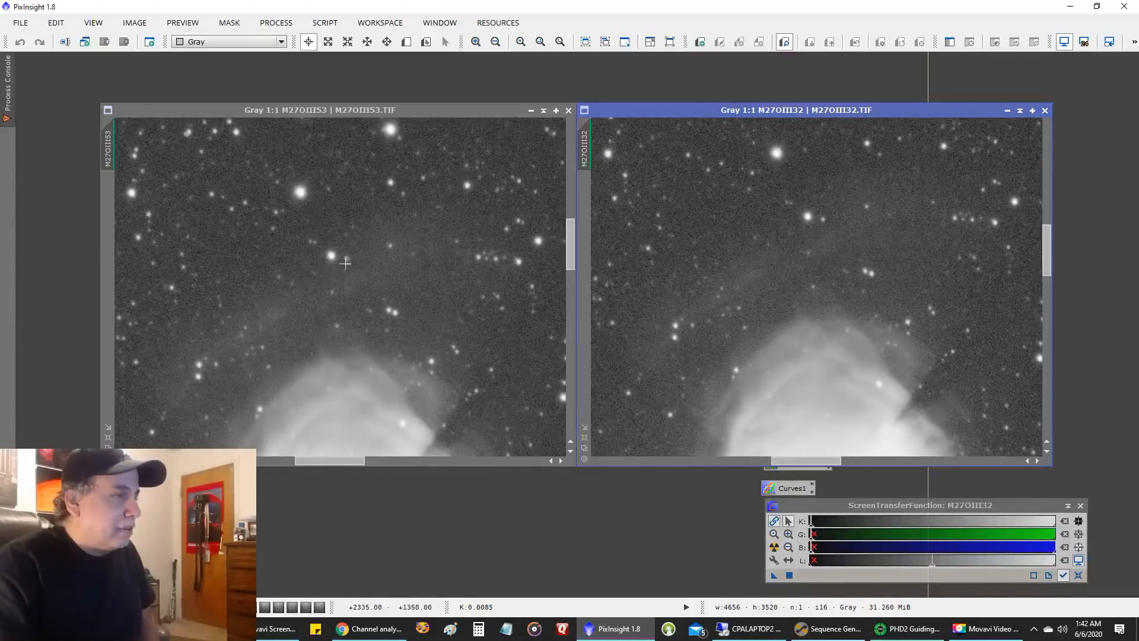
{"action": "mouse_move", "coordinate": [356, 264]}
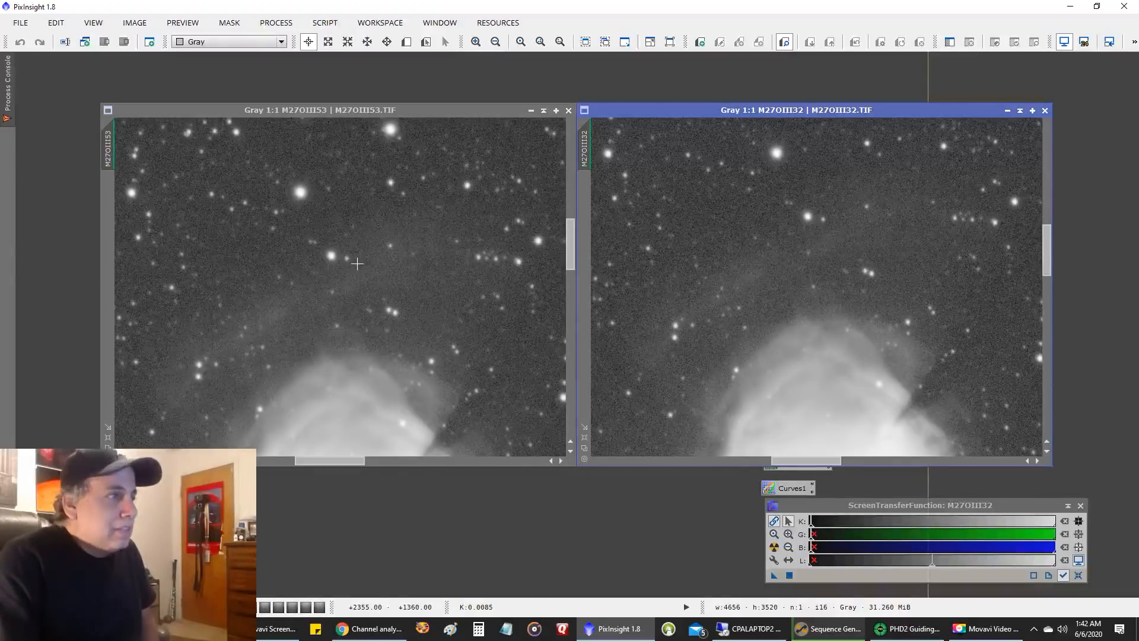
{"action": "mouse_move", "coordinate": [345, 283]}
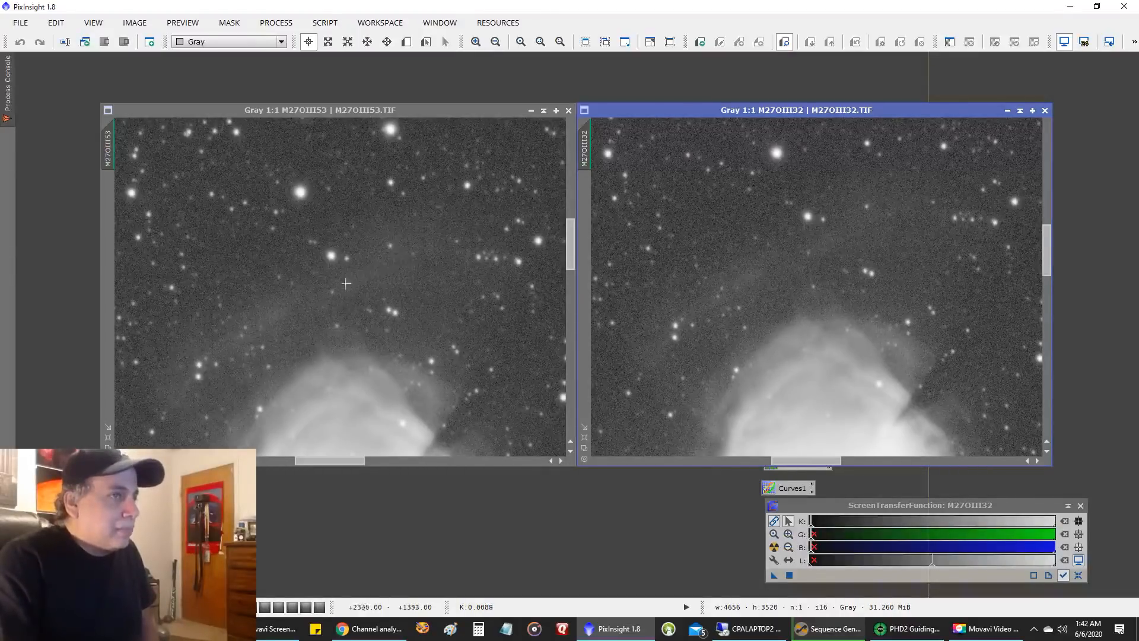
{"action": "mouse_move", "coordinate": [316, 284]}
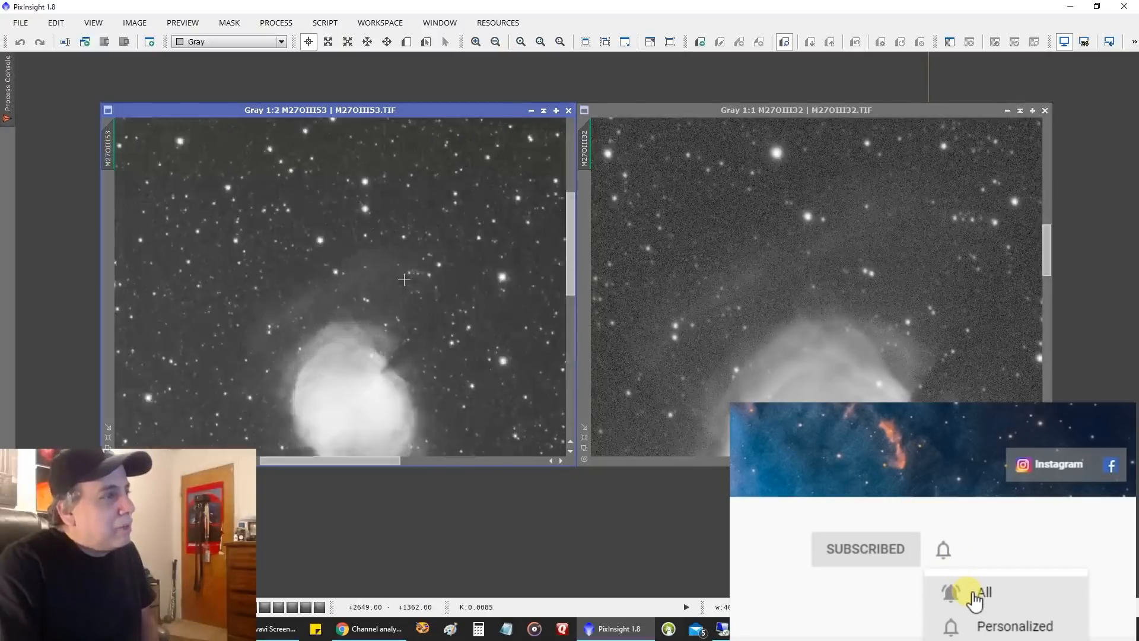
- Return the left OIII stack to 1:1 resolution on the faint outer shell
{"action": "left_click", "coordinate": [519, 42]}
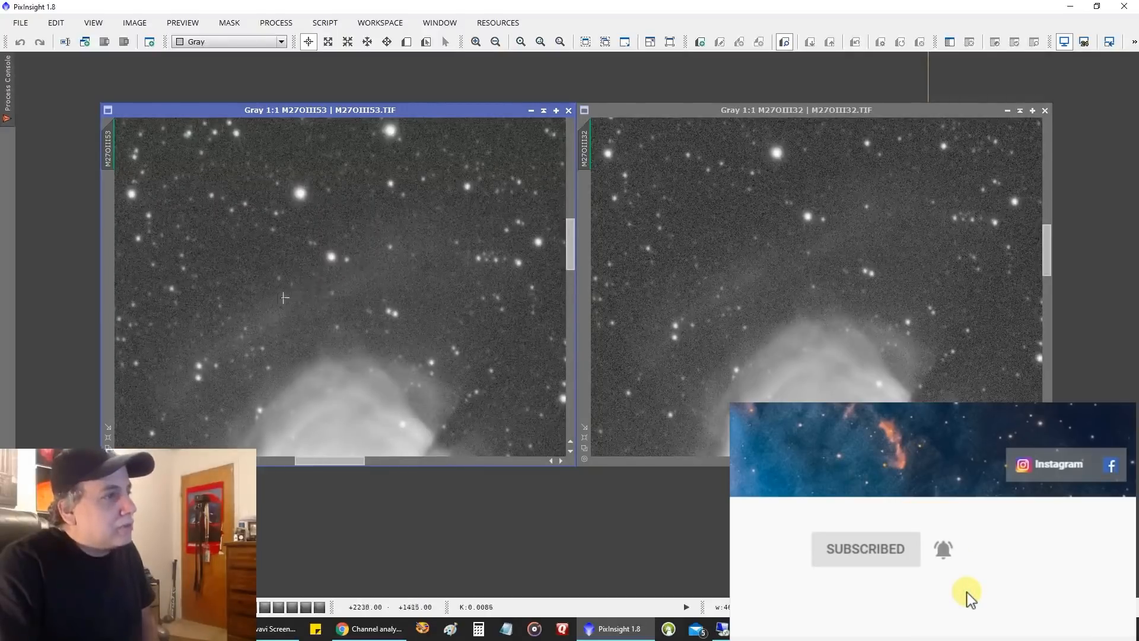